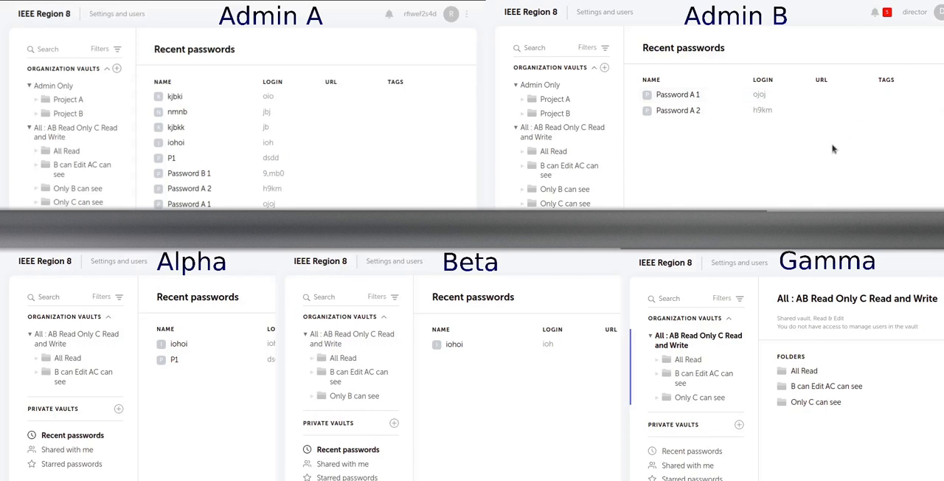
mouse_move(558, 413)
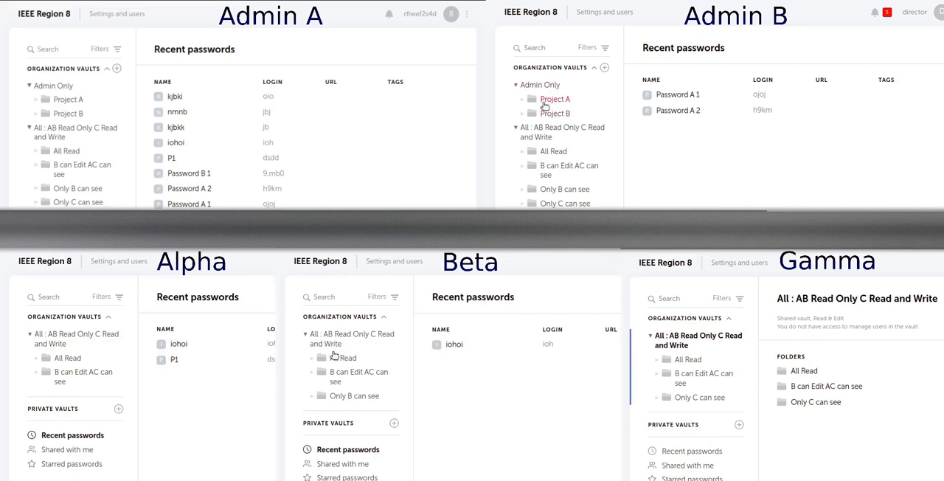
Show the Admin Only vault in Admin B's session, listing Project A and Project B folders
left_click(554, 99)
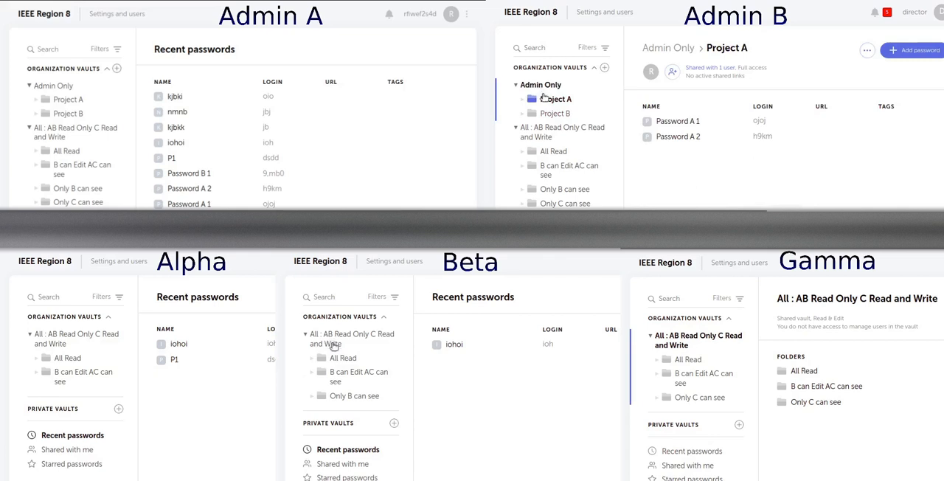
left_click(555, 112)
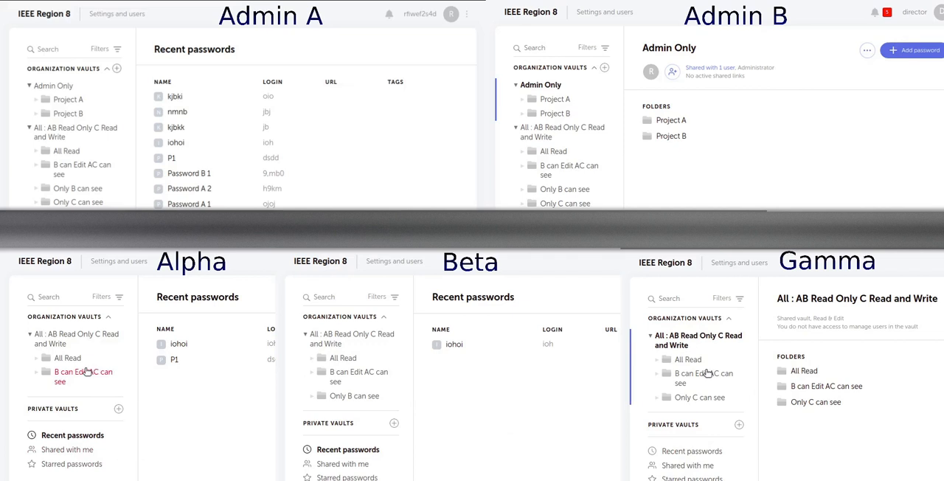
As Alpha, view the read-only 'B can Edit AC can see' folder and its iohoi entry
left_click(82, 376)
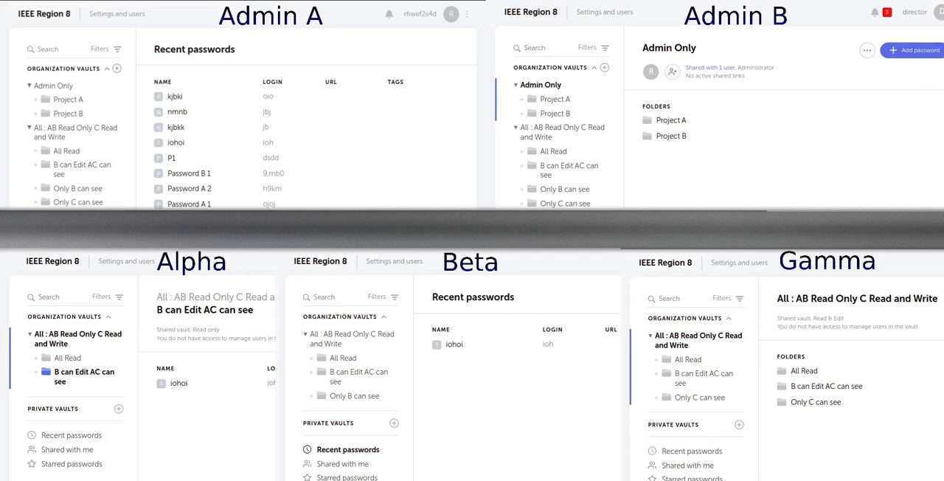
mouse_move(923, 420)
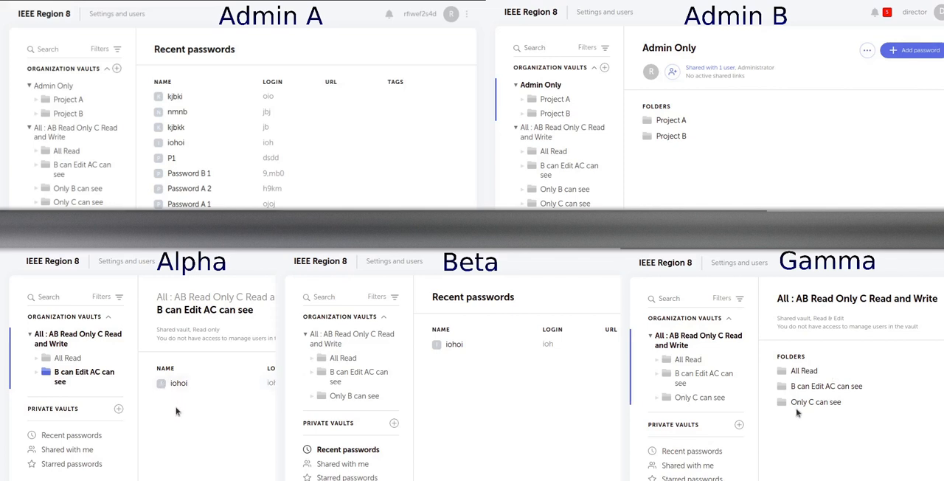
left_click(178, 384)
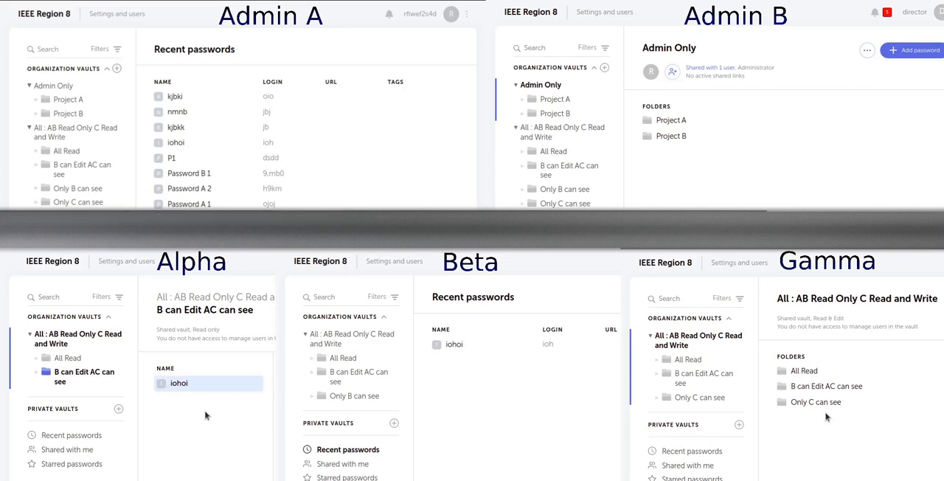
mouse_move(858, 145)
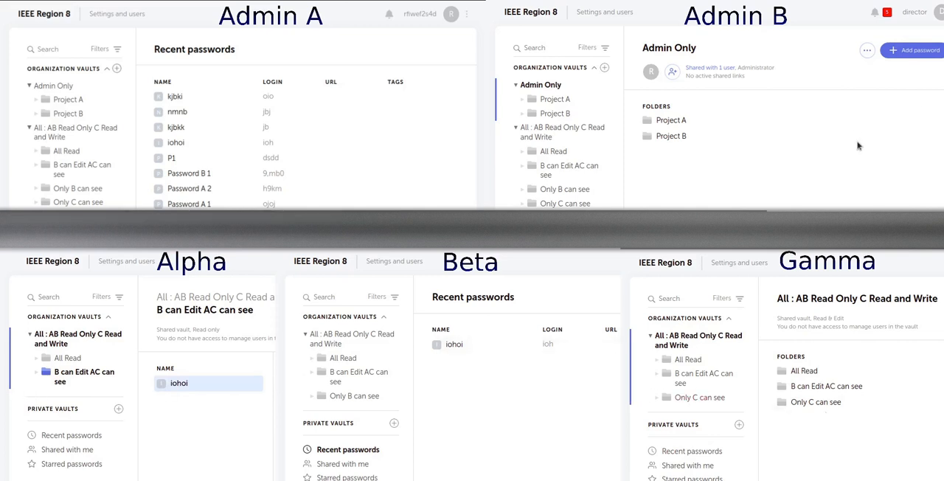